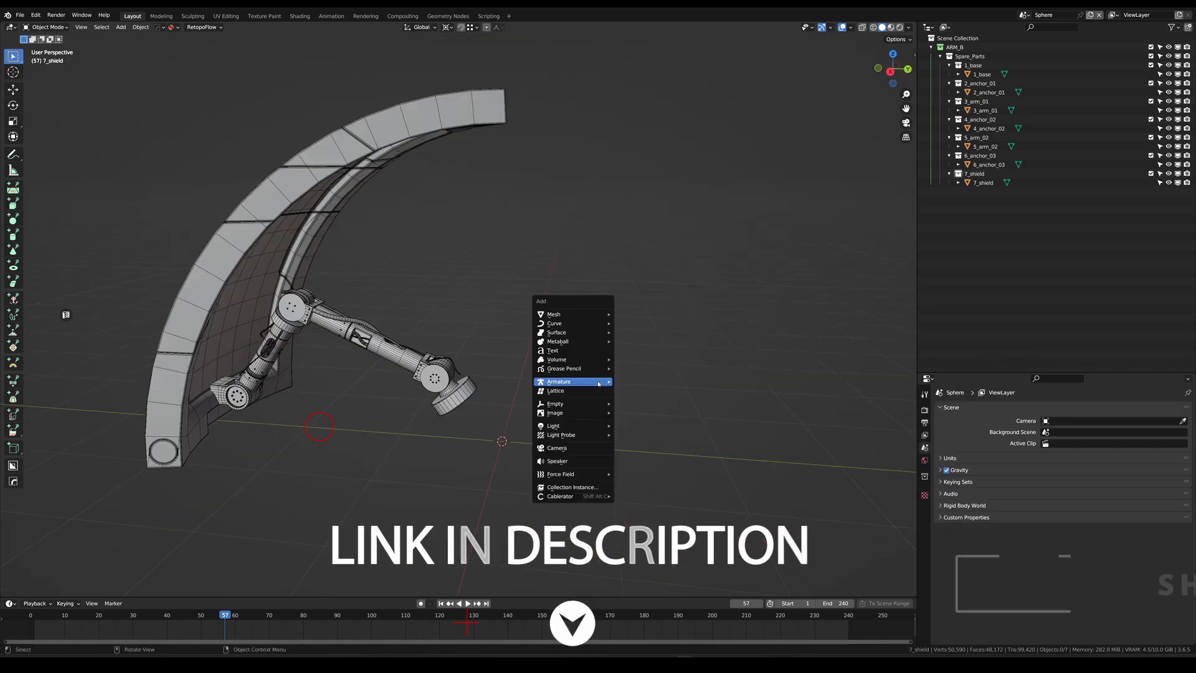
Add an armature next to the robotic arm and duplicate its bone into a second bone.
{"action": "left_click", "coordinate": [558, 381]}
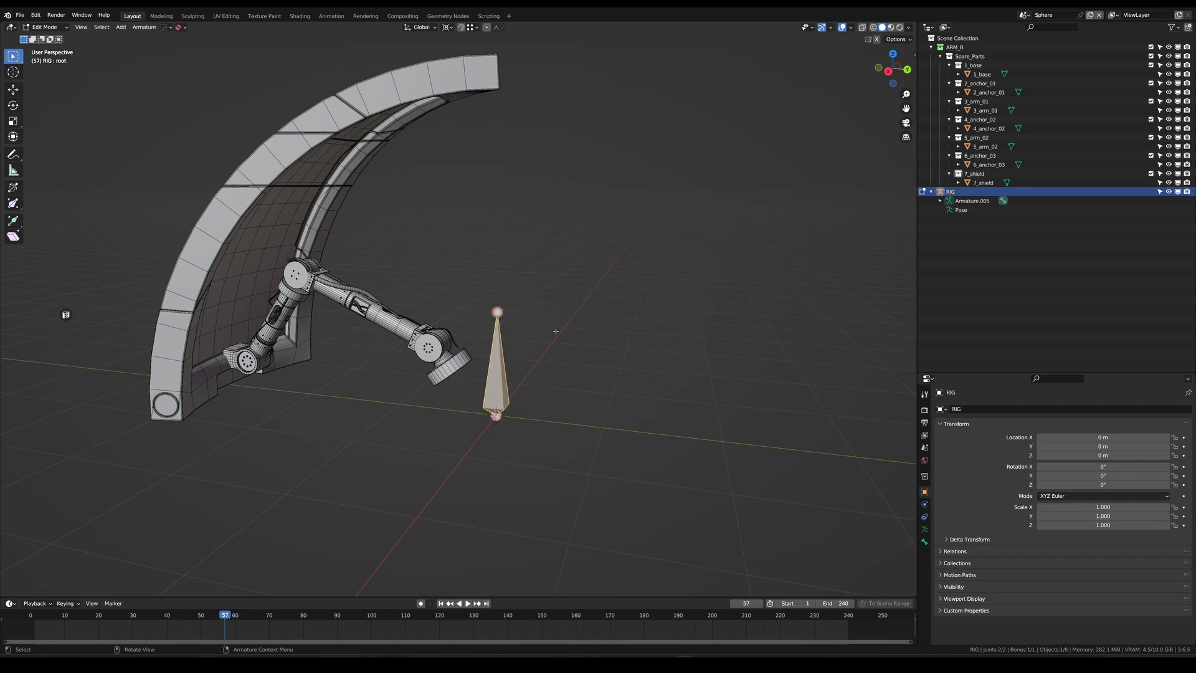
{"action": "key", "text": "shift+d"}
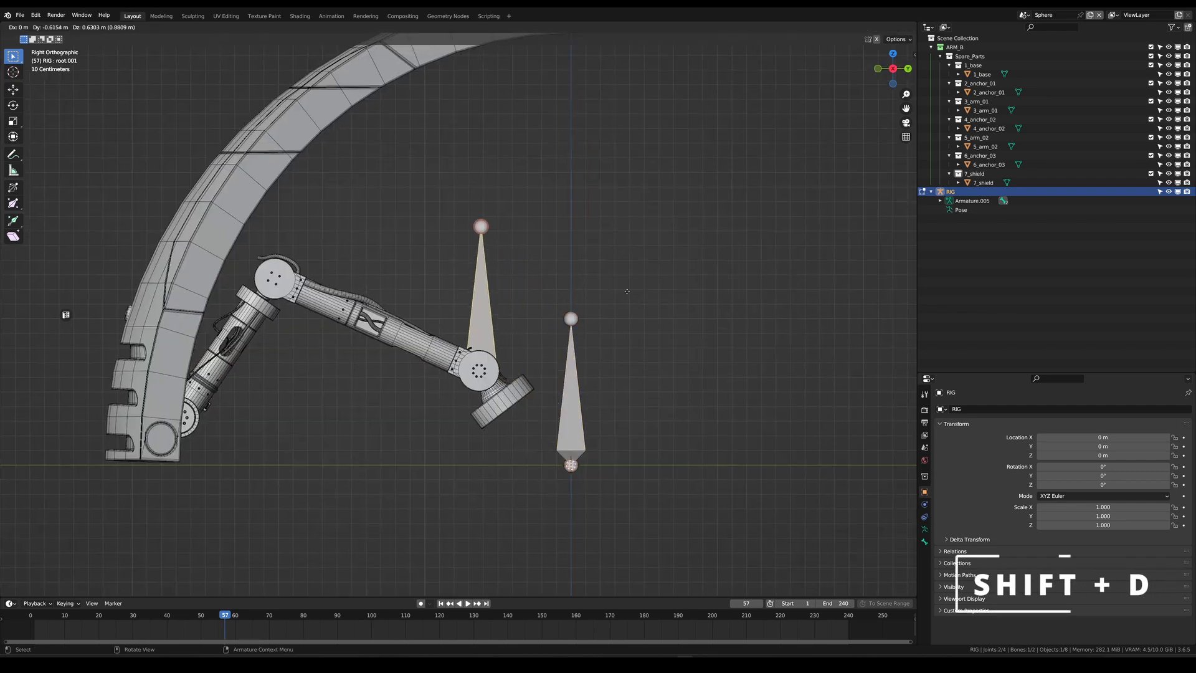
{"action": "key", "text": "shift+d"}
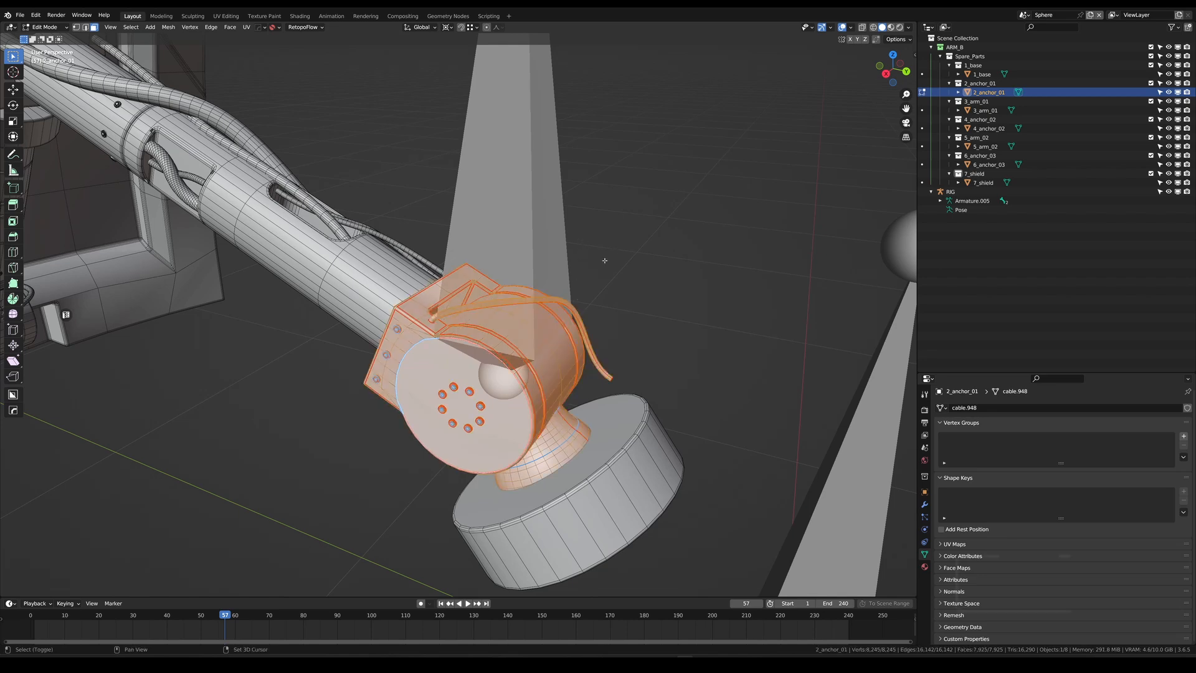
Snap bones onto the end, wrist and elbow joint centres using the 3D cursor.
{"action": "key", "text": "shift+s"}
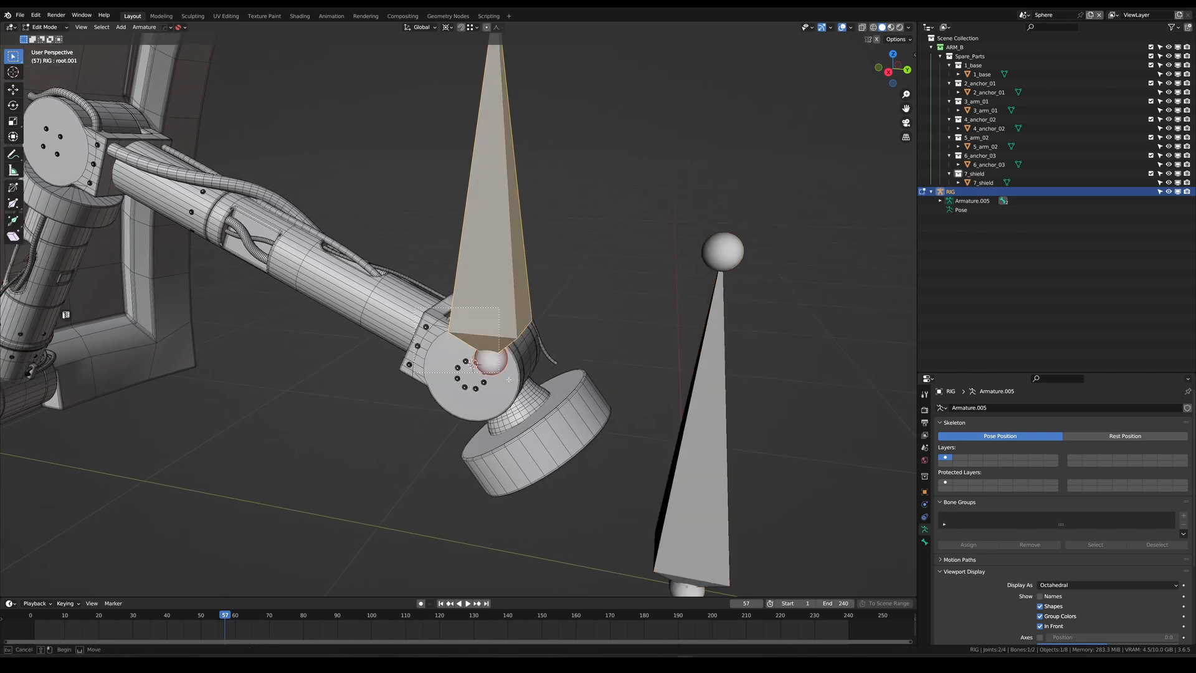
{"action": "key", "text": "shift+s"}
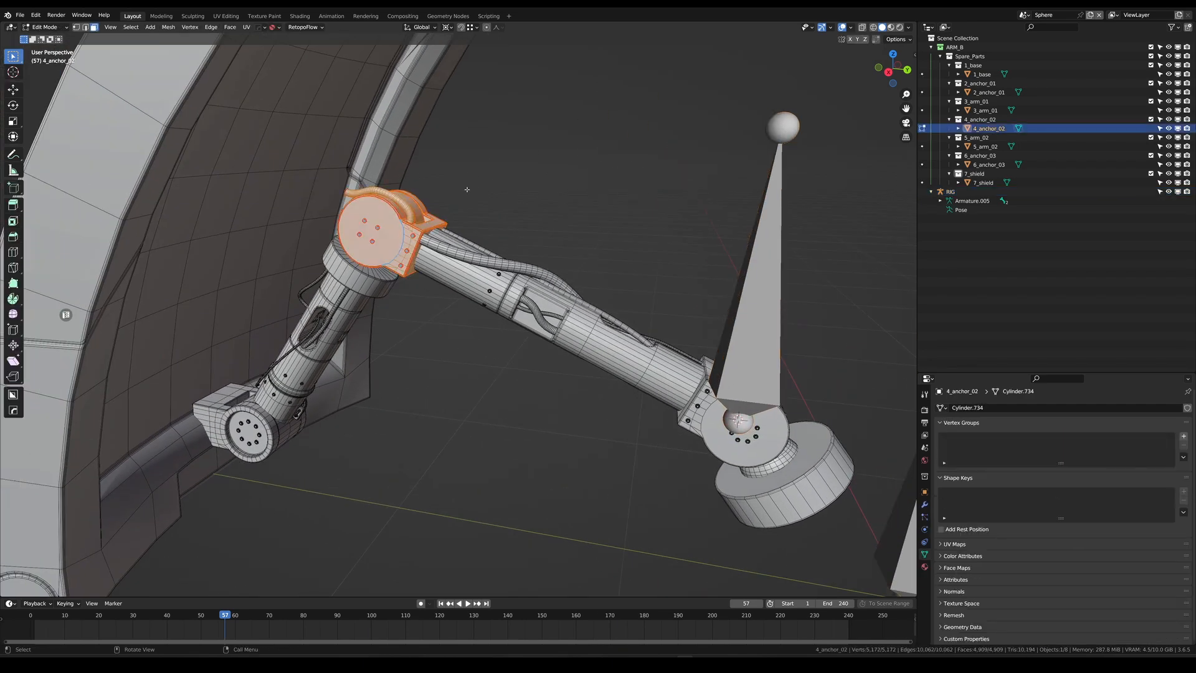
{"action": "key", "text": "Tab"}
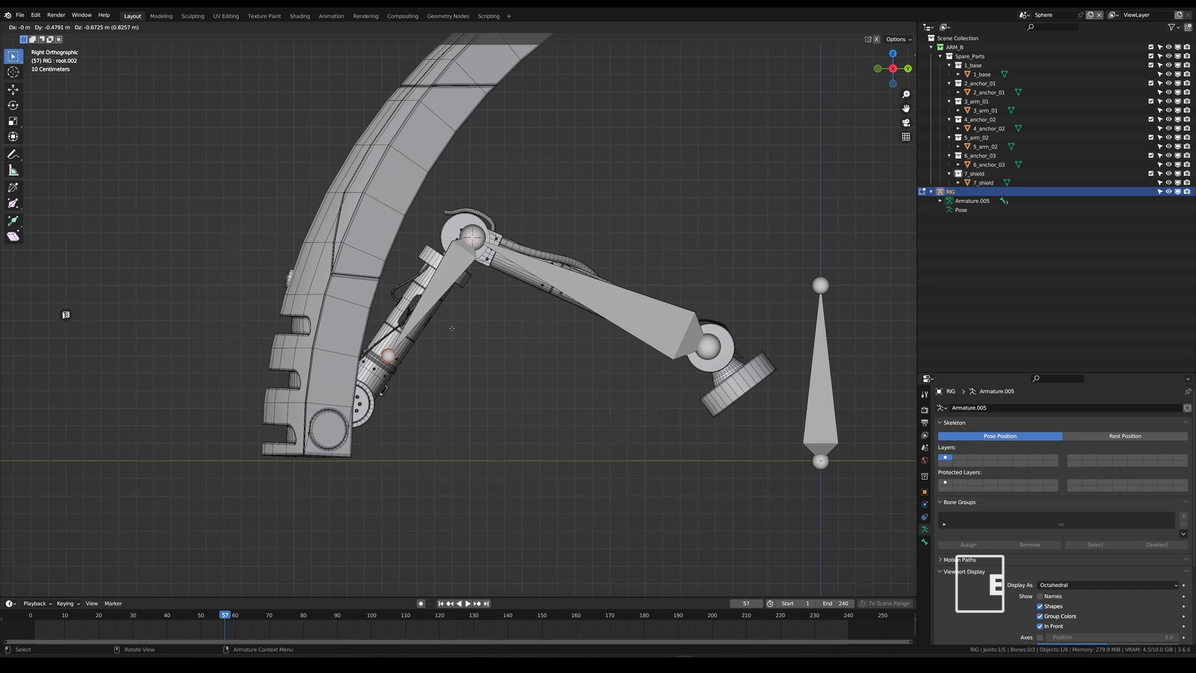
{"action": "key", "text": "shift+s"}
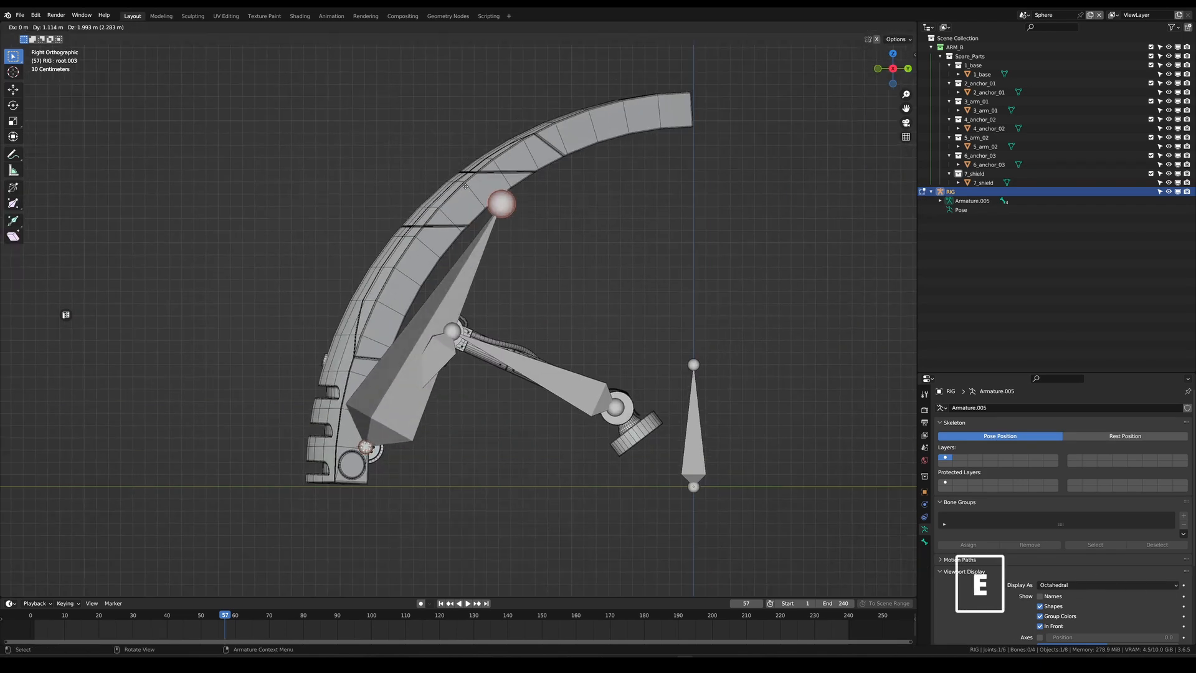
Extrude another bone and snap it to the shield's tip vertex.
{"action": "key", "text": "E"}
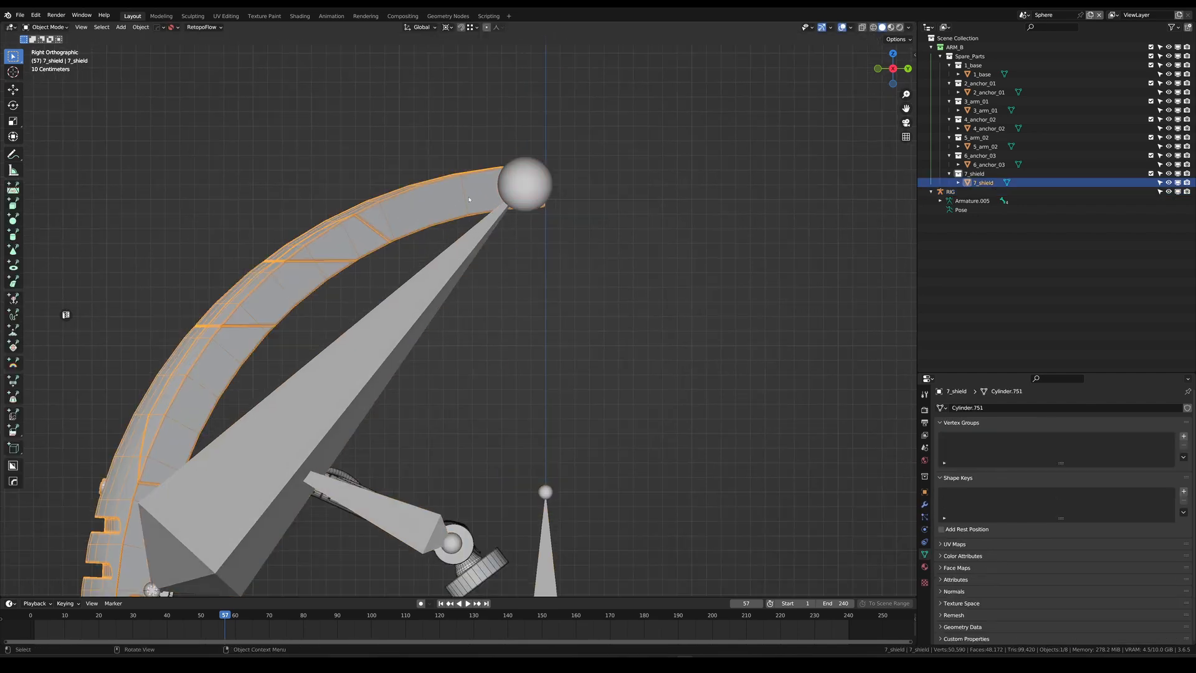
{"action": "key", "text": "Tab"}
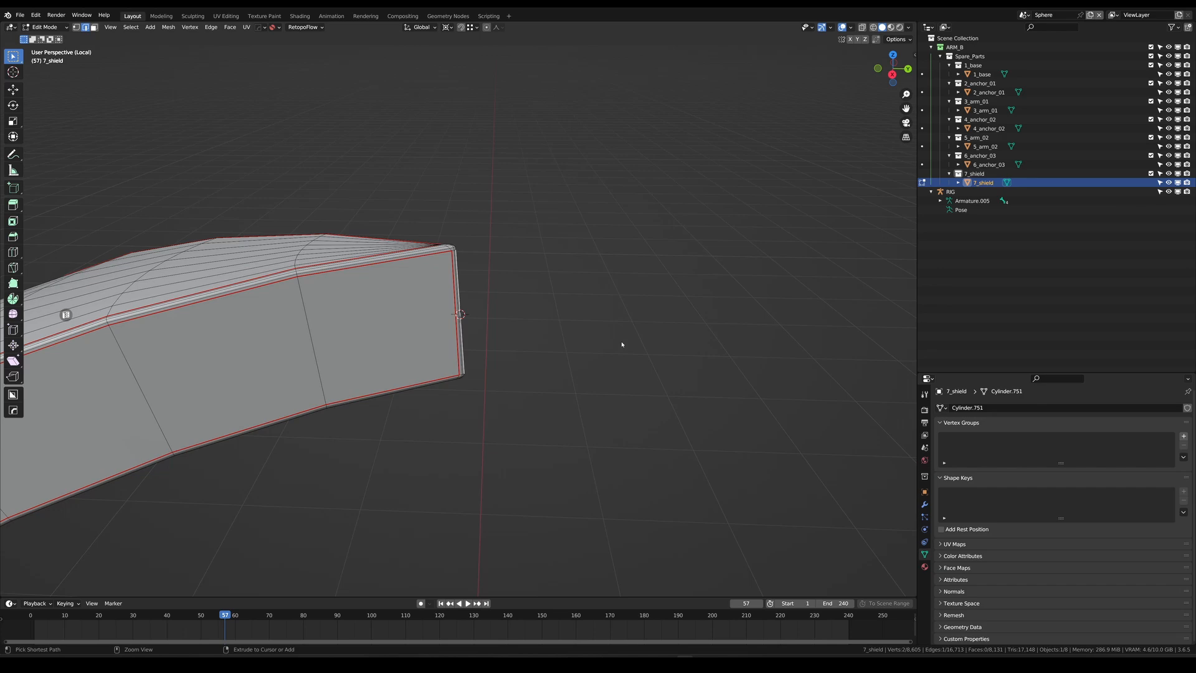
{"action": "key", "text": "shift+s"}
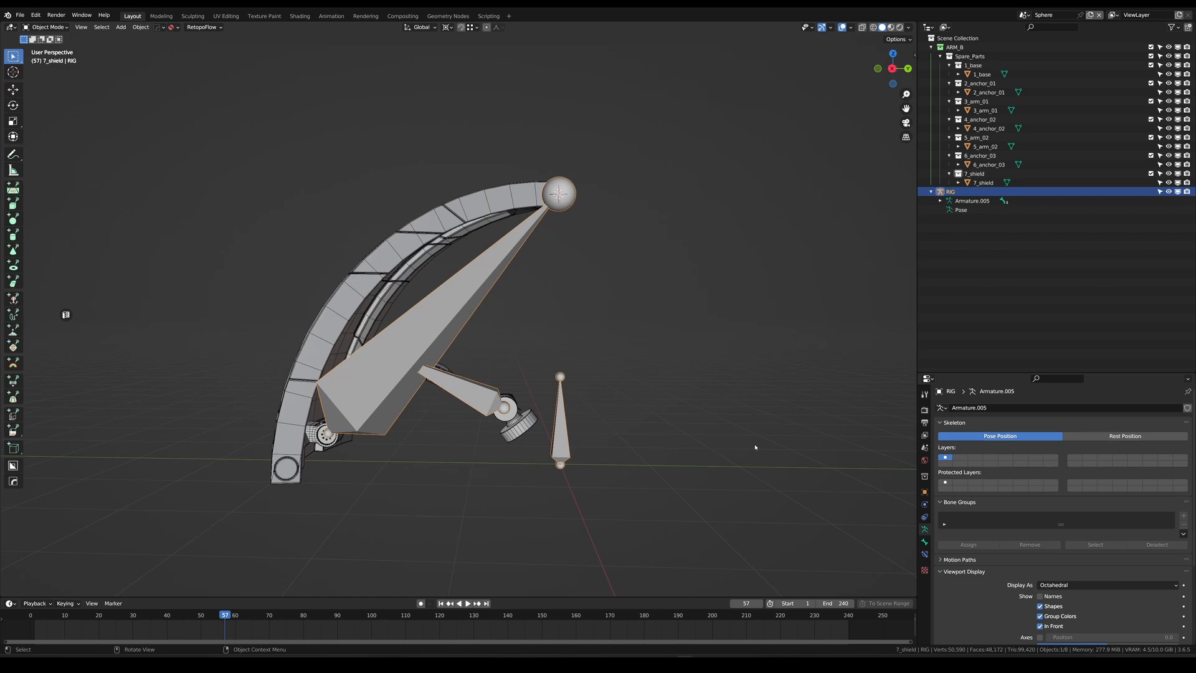
Set the armature's Viewport Display 'Display As' option to Stick.
{"action": "left_click", "coordinate": [1103, 584]}
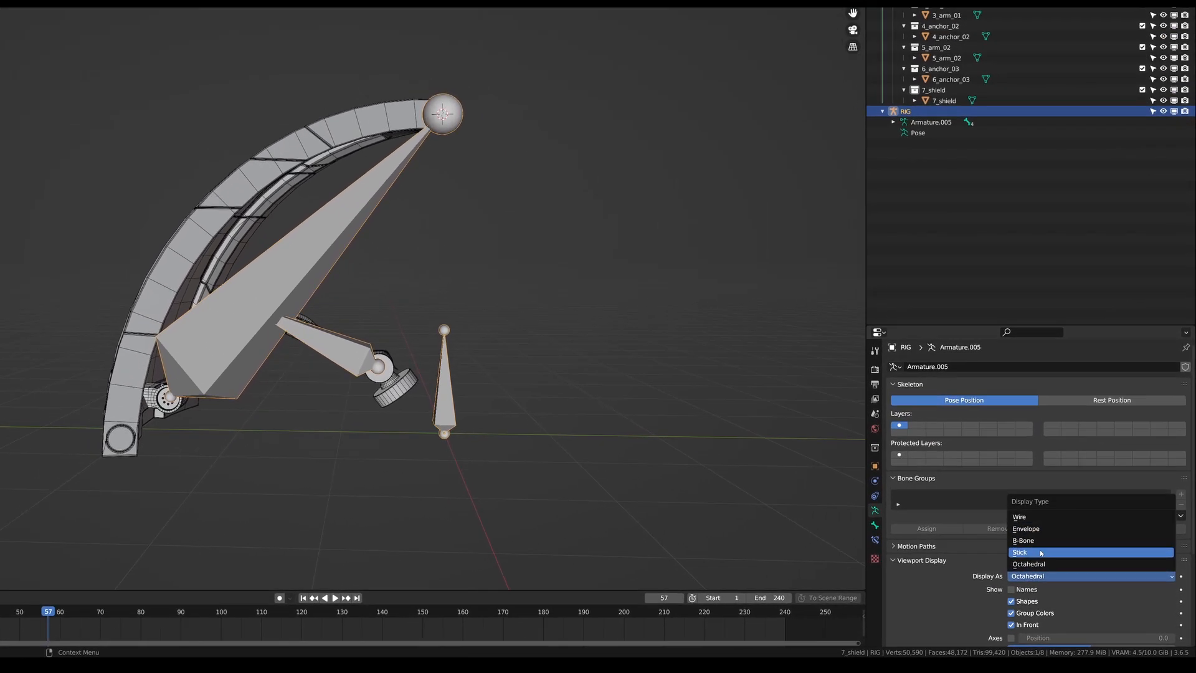
{"action": "left_click", "coordinate": [1019, 551]}
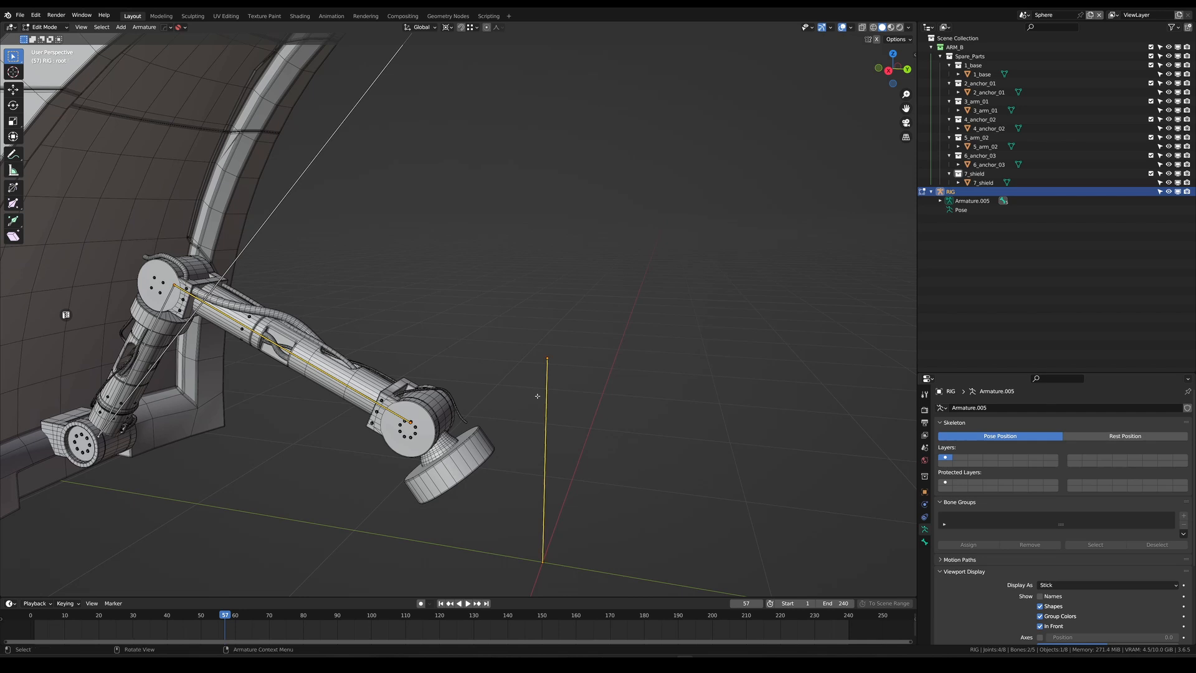
{"action": "mouse_move", "coordinate": [540, 394]}
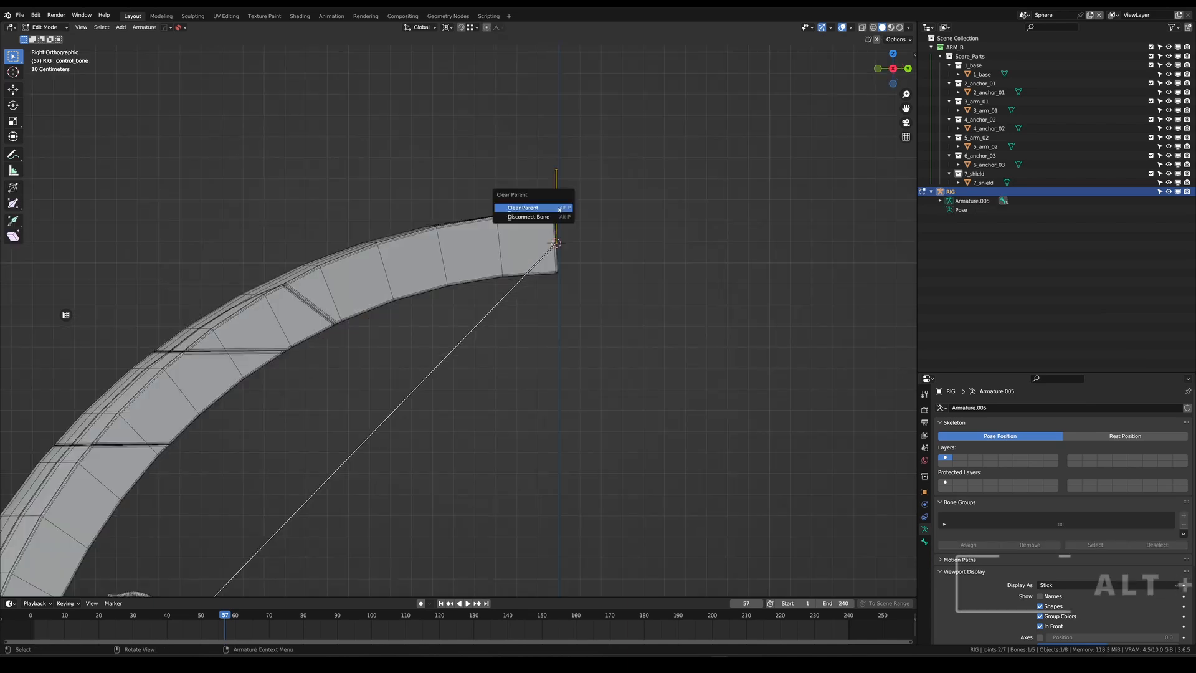
Clear the control bone's parent using Disconnect Bone.
{"action": "left_click", "coordinate": [527, 216]}
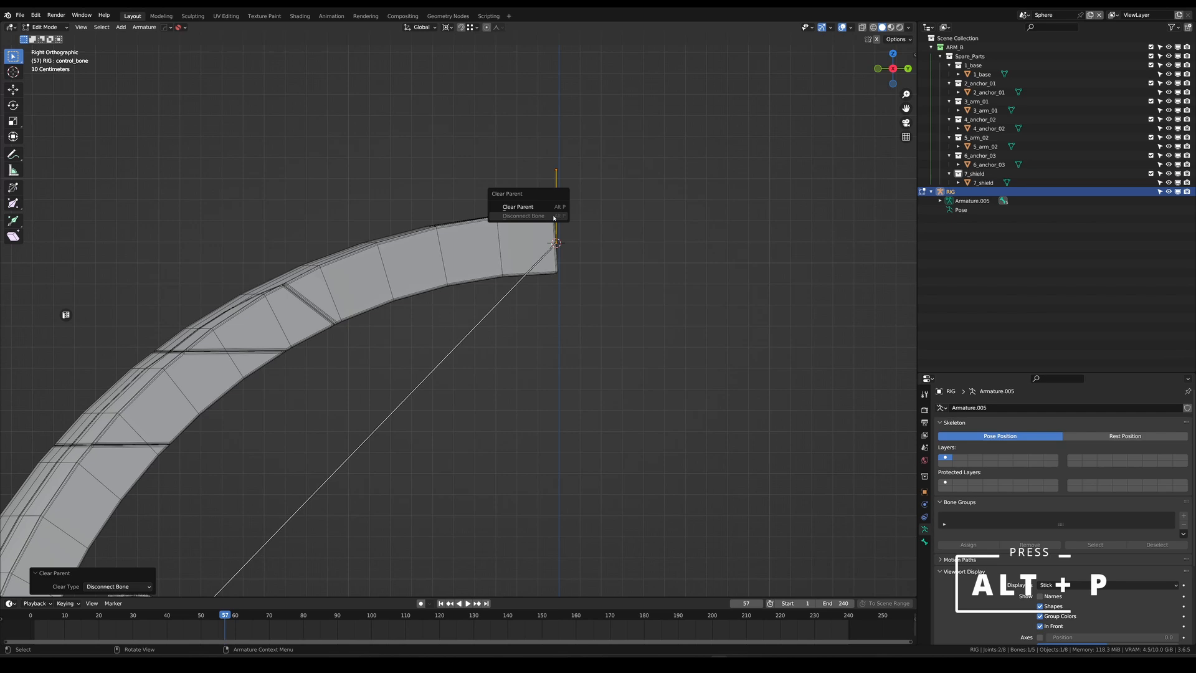
{"action": "left_click", "coordinate": [517, 206]}
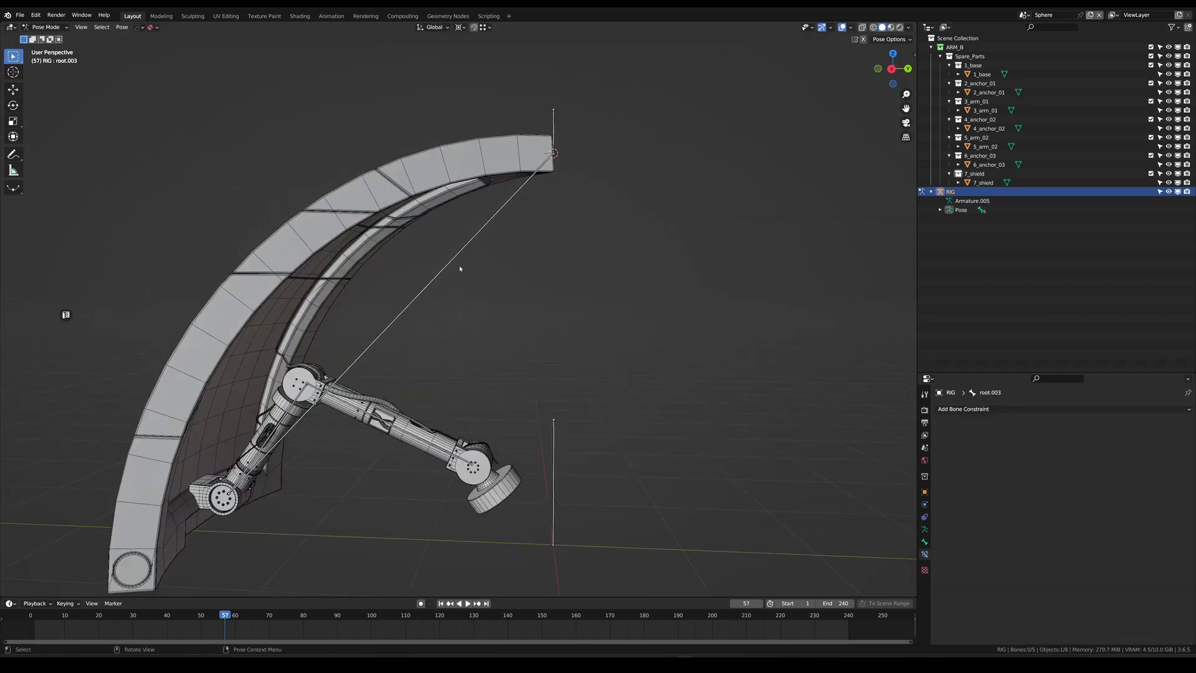
Add an Inverse Kinematics constraint targeting the armature, adjust chain length, and grab the control bone.
{"action": "left_click", "coordinate": [964, 408]}
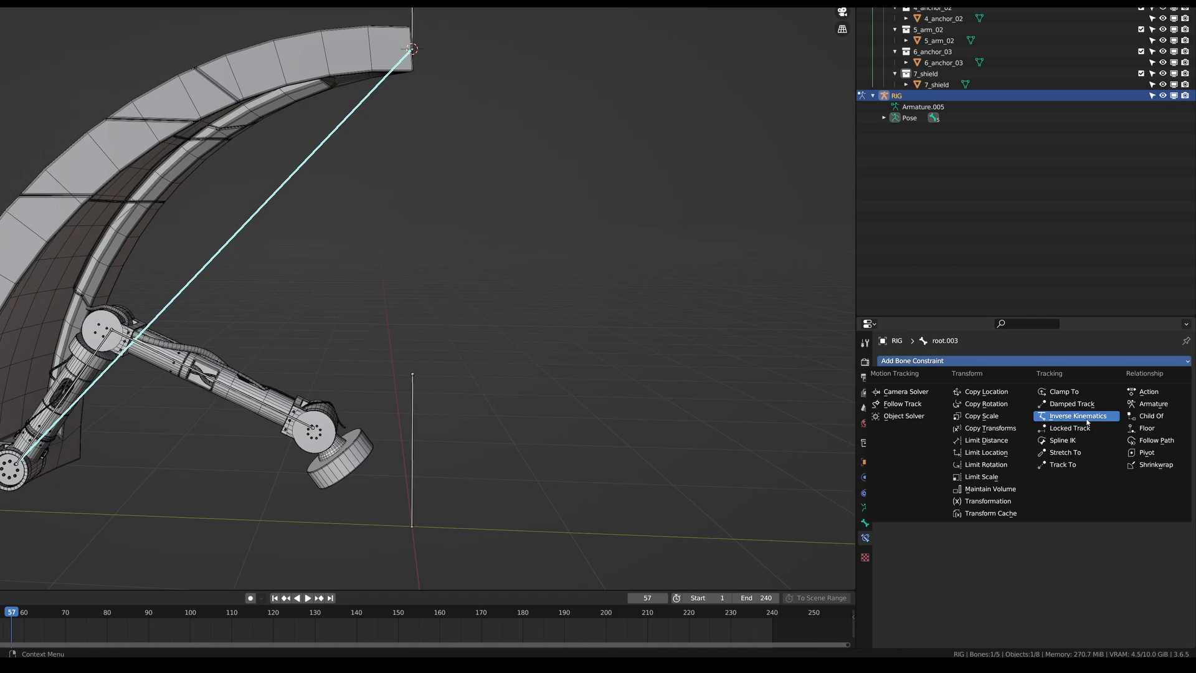
{"action": "left_click", "coordinate": [1076, 415]}
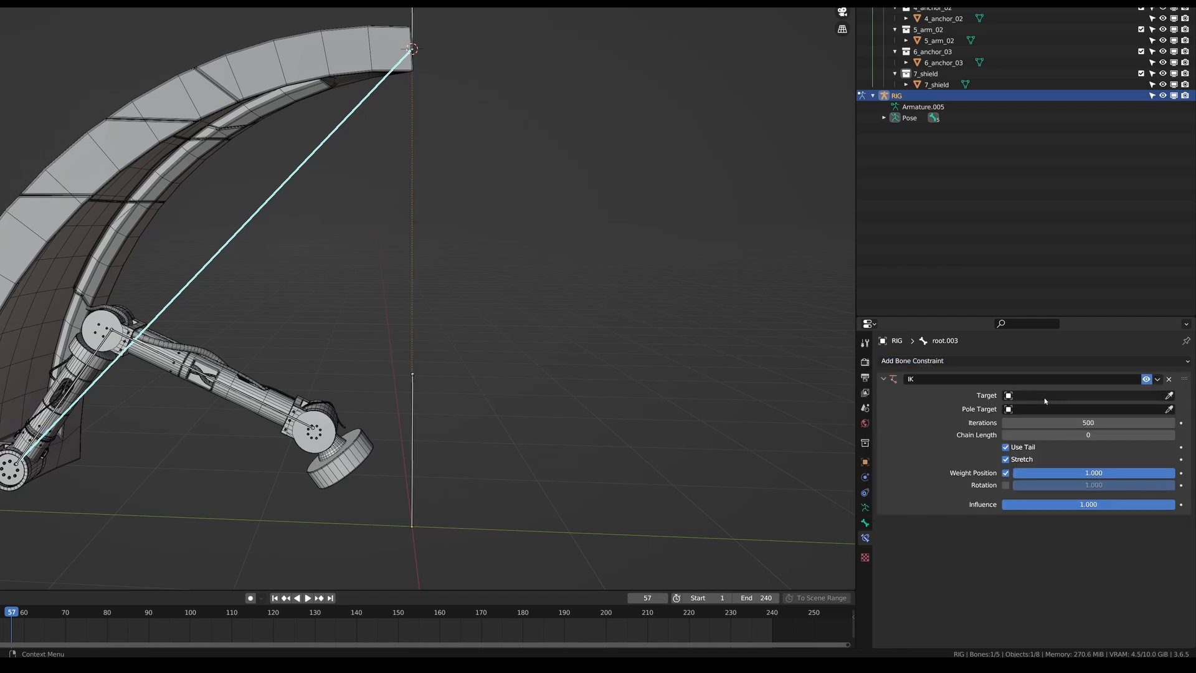
{"action": "left_click", "coordinate": [1068, 395]}
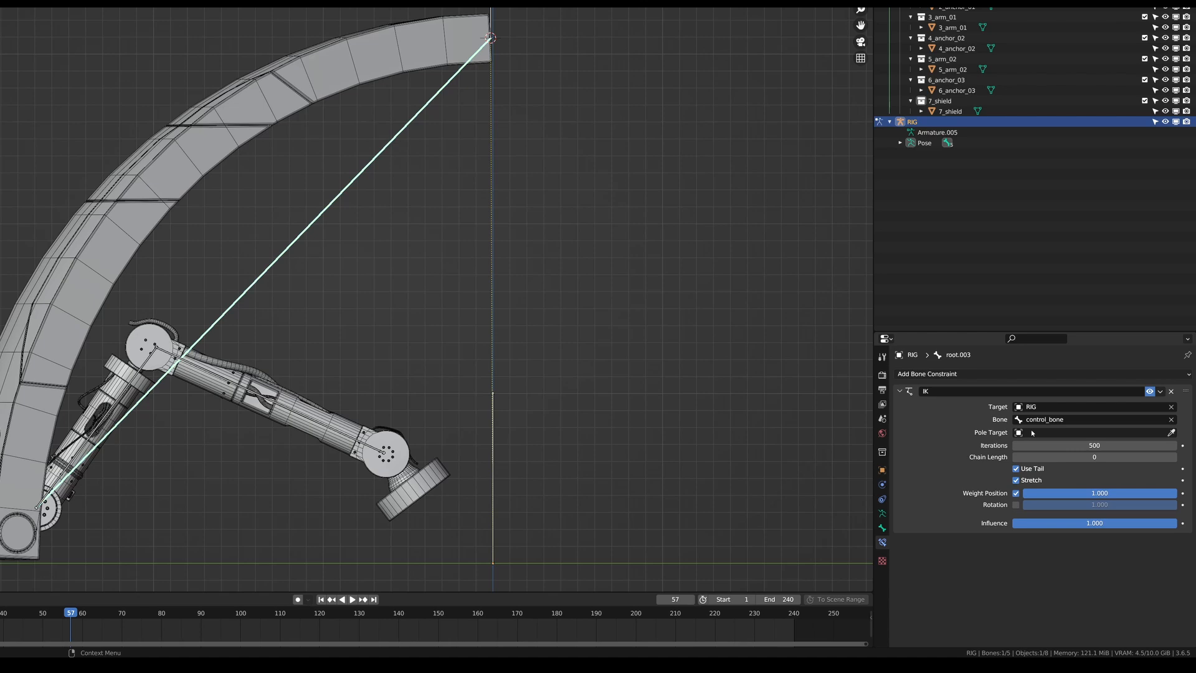
{"action": "mouse_move", "coordinate": [994, 464]}
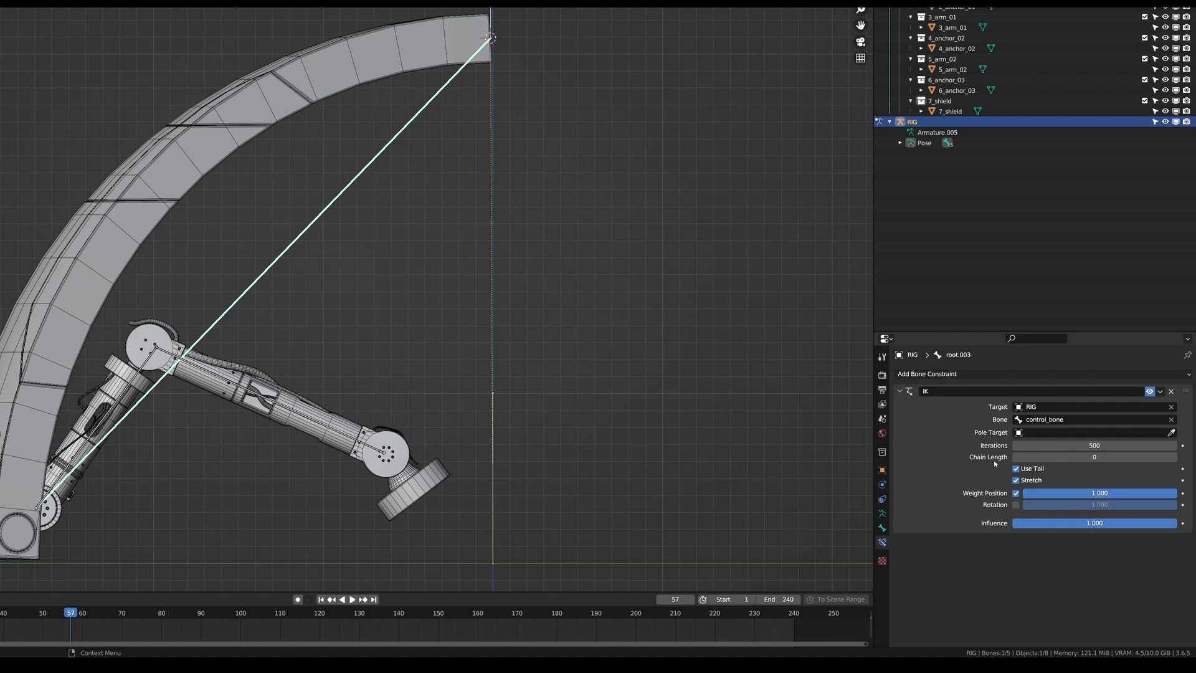
{"action": "left_click", "coordinate": [1093, 456]}
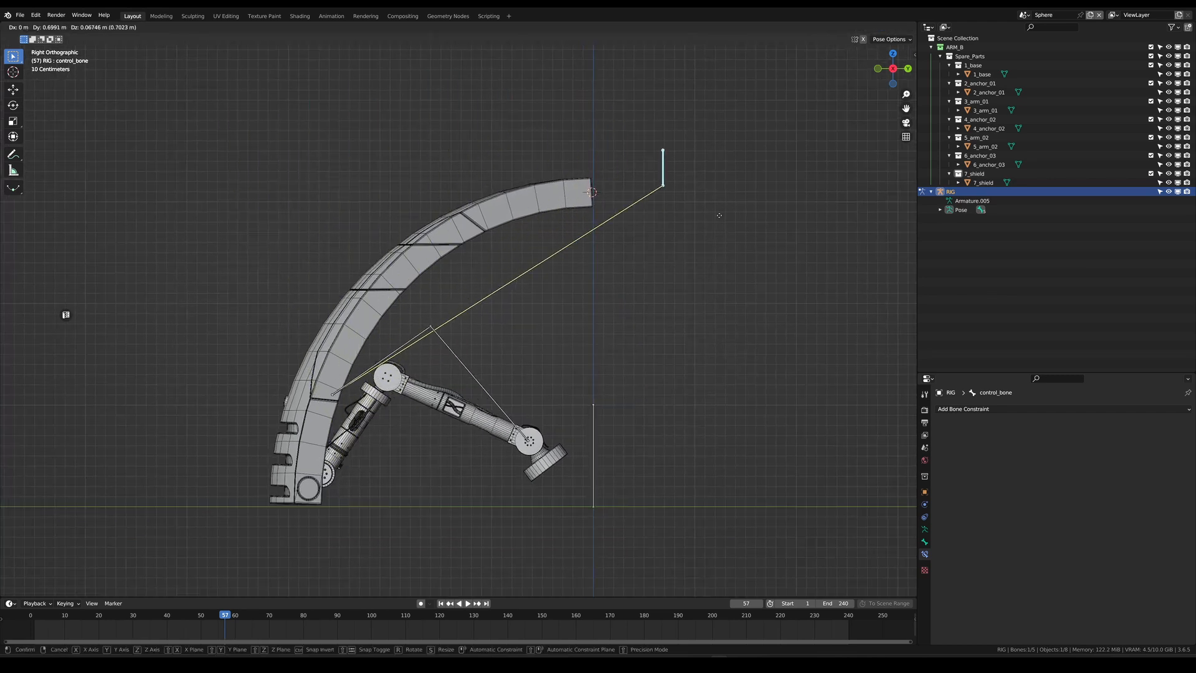
{"action": "mouse_move", "coordinate": [330, 182]}
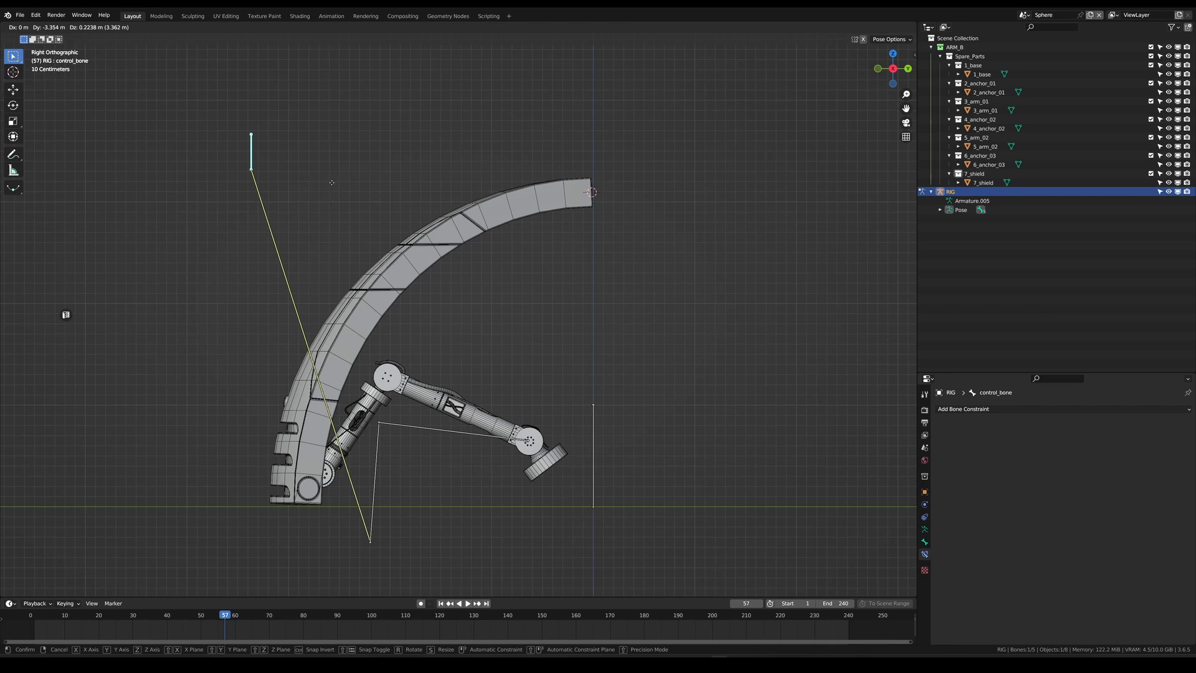
{"action": "mouse_move", "coordinate": [340, 228]}
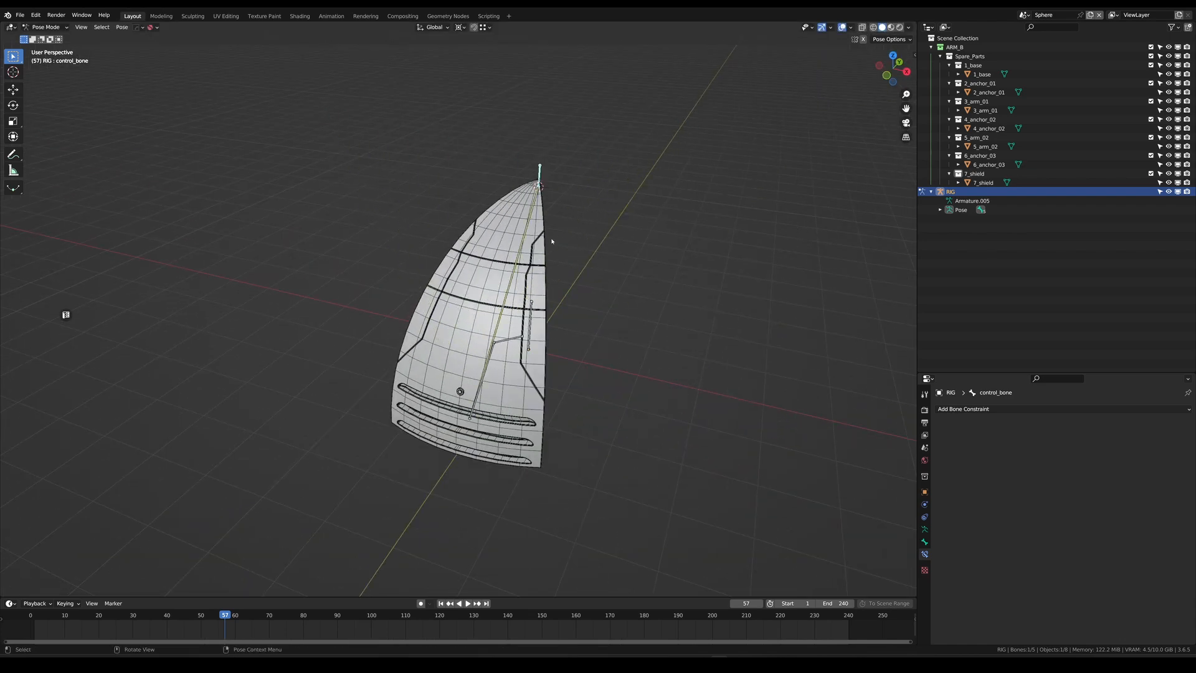
{"action": "key", "text": "g"}
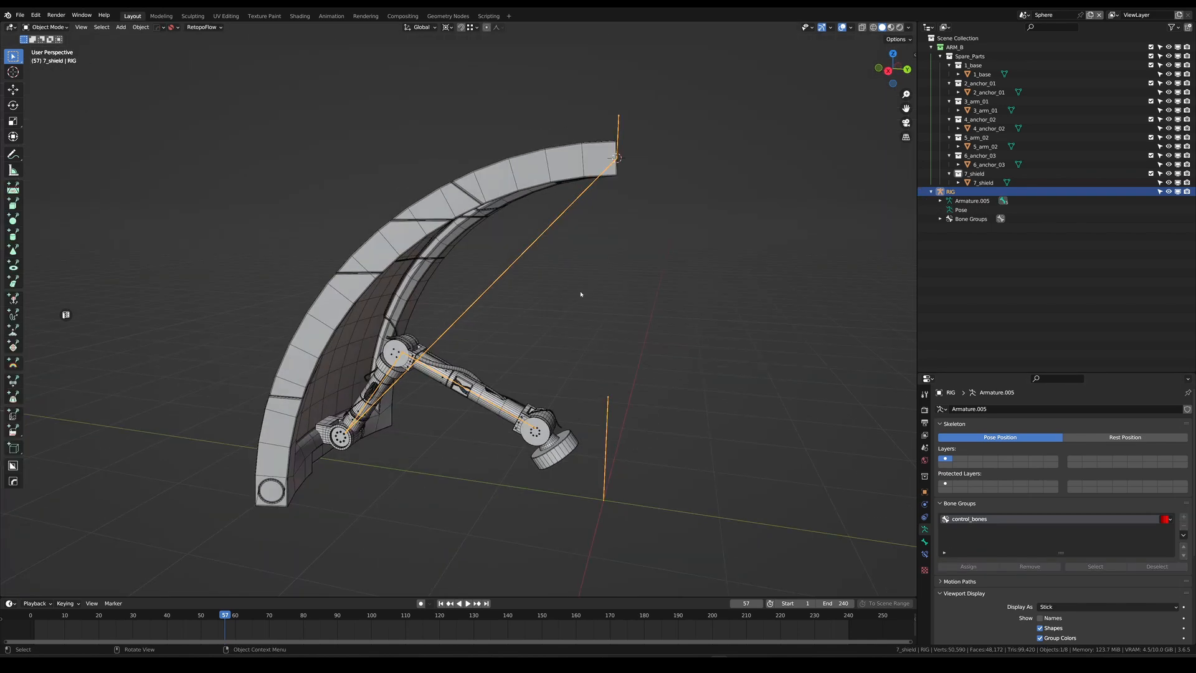
Select the shield mesh in Object Mode.
{"action": "left_click", "coordinate": [981, 182]}
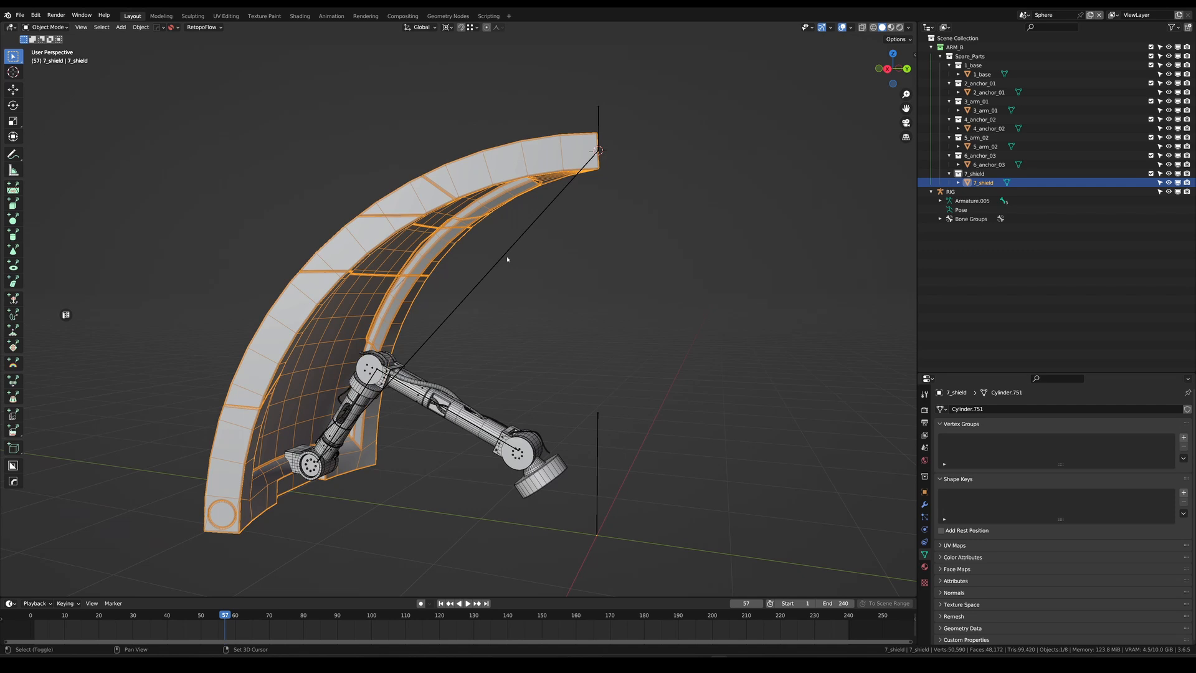
{"action": "mouse_move", "coordinate": [518, 244]}
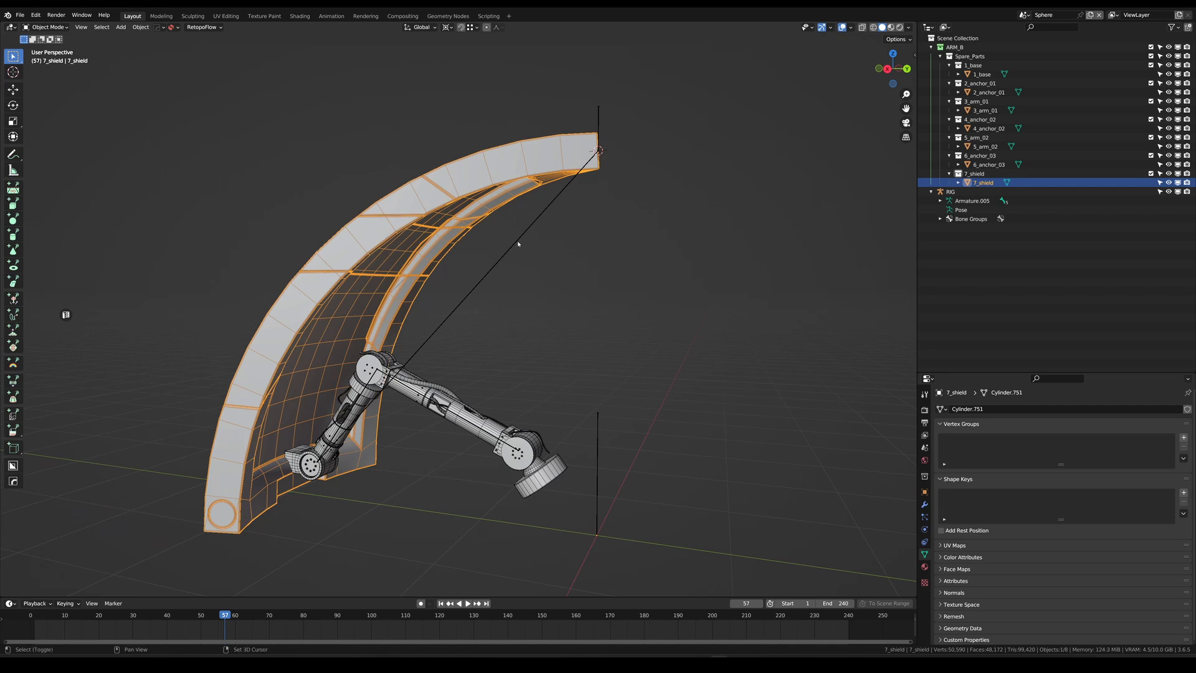
Parent the shield to its active bone with the rig selected.
{"action": "left_click", "coordinate": [951, 190]}
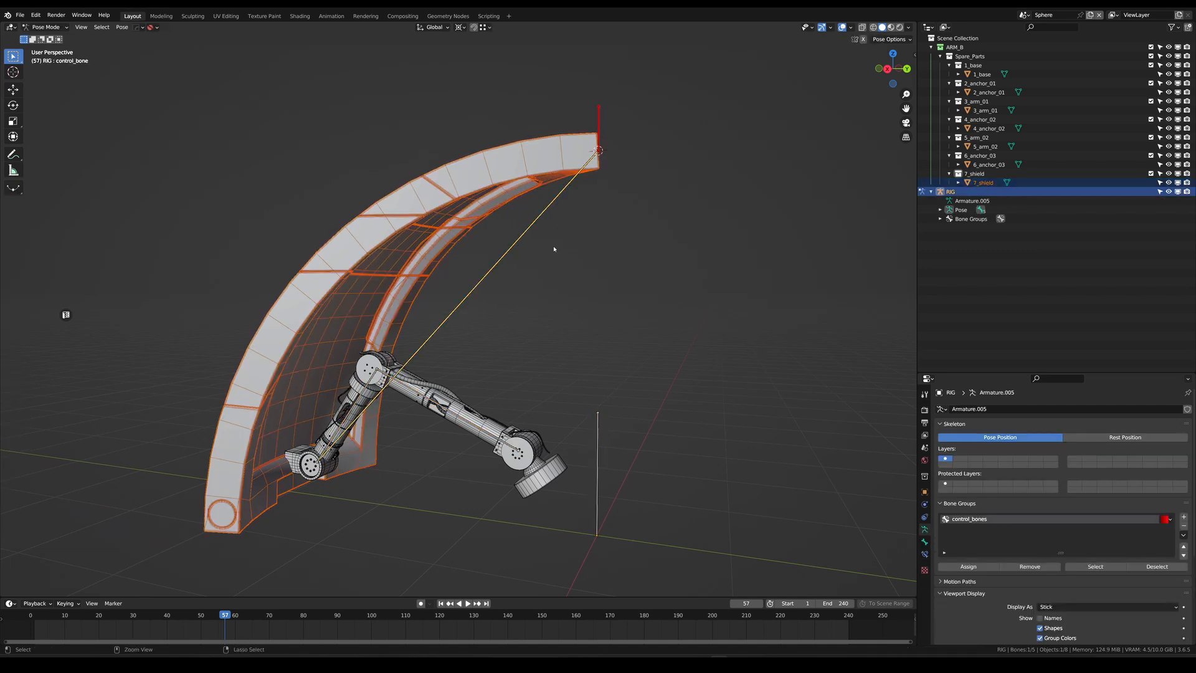
{"action": "key", "text": "ctrl+p"}
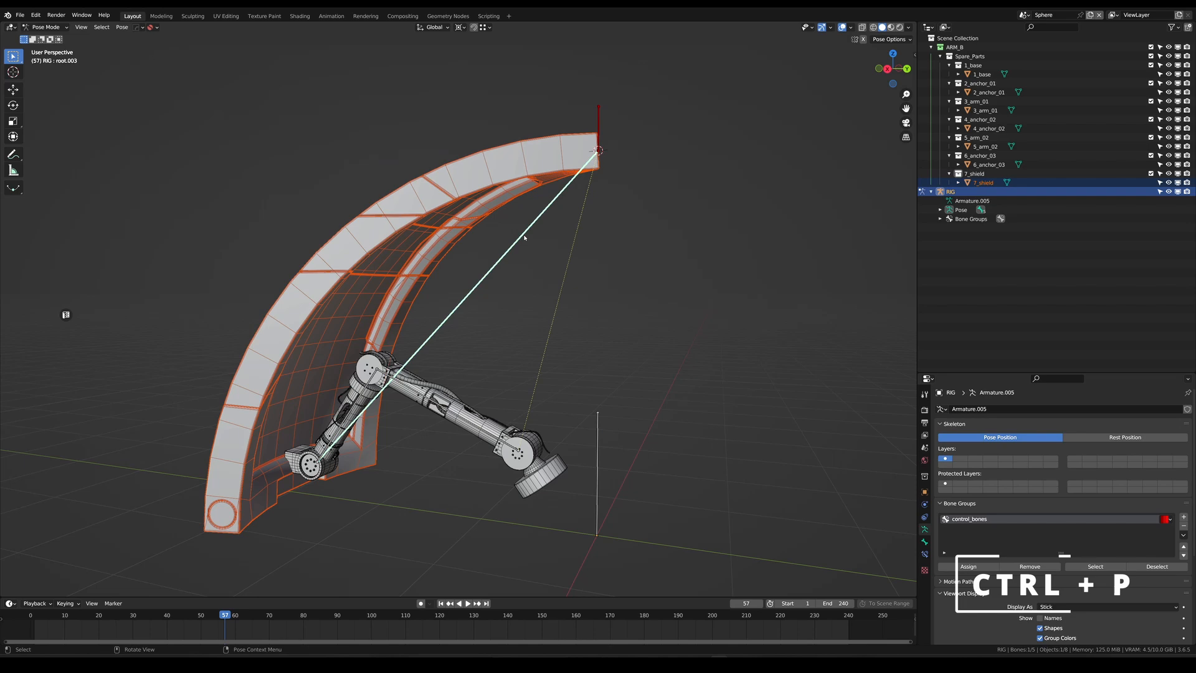
{"action": "key", "text": "ctrl+p"}
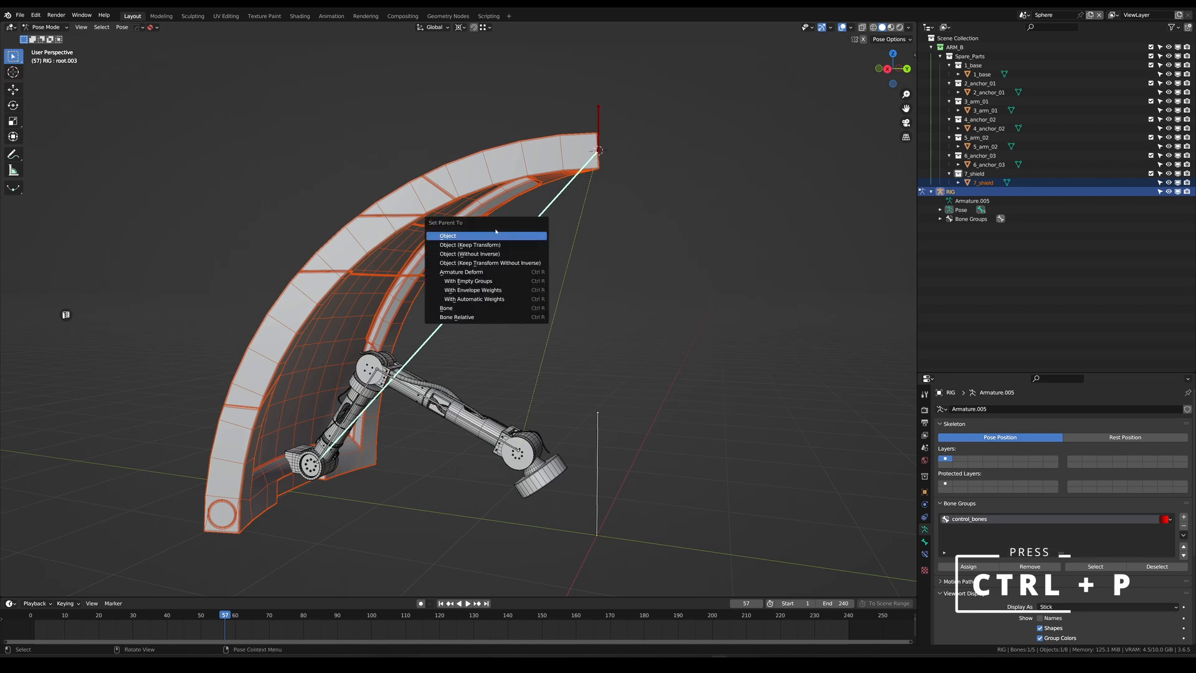
{"action": "mouse_move", "coordinate": [466, 257]}
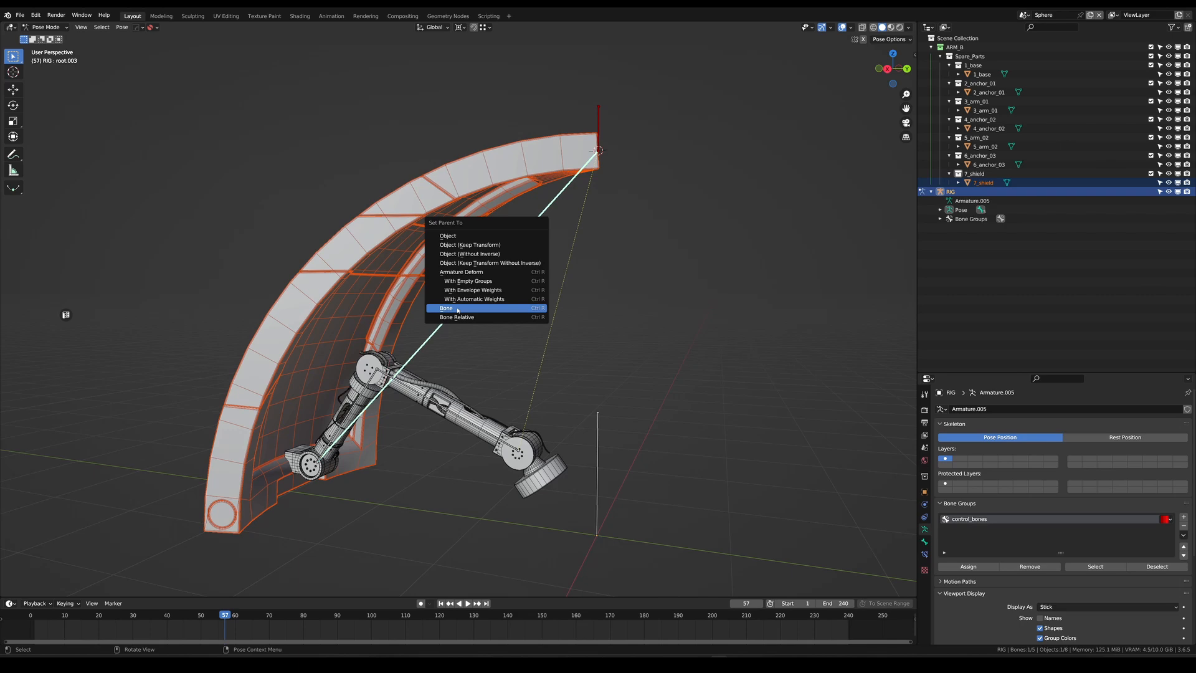
{"action": "left_click", "coordinate": [446, 308]}
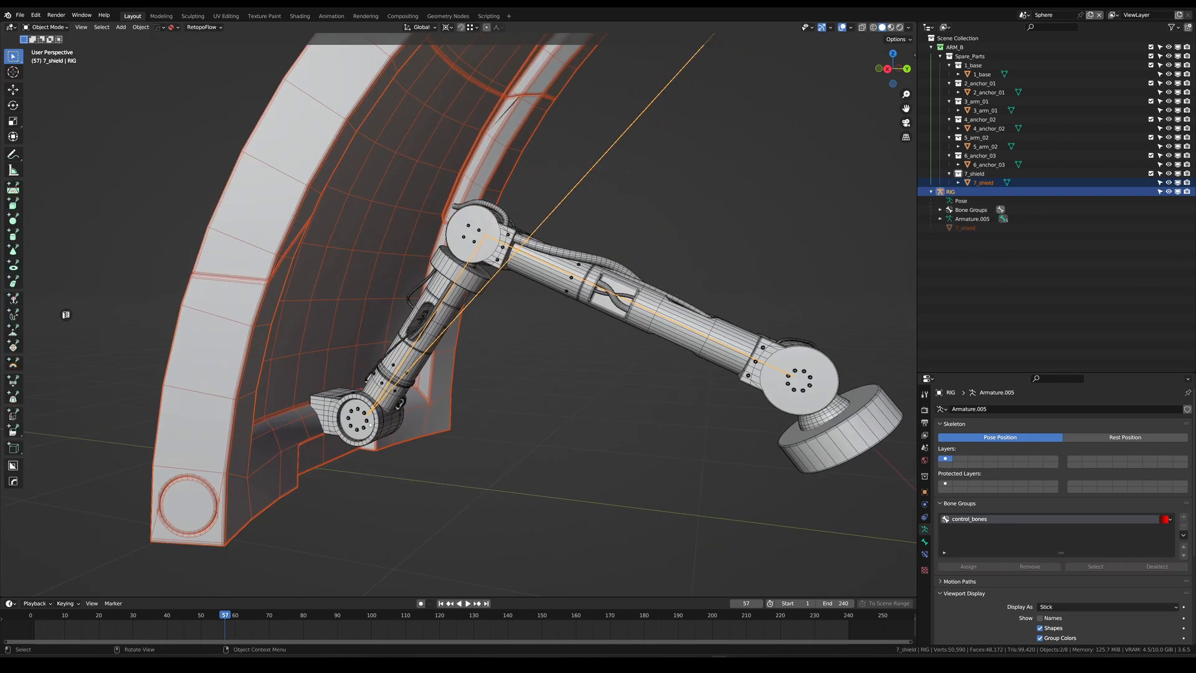
Parent the anchor, lower arm, upper arm pieces and base to their bones.
{"action": "left_click", "coordinate": [988, 163]}
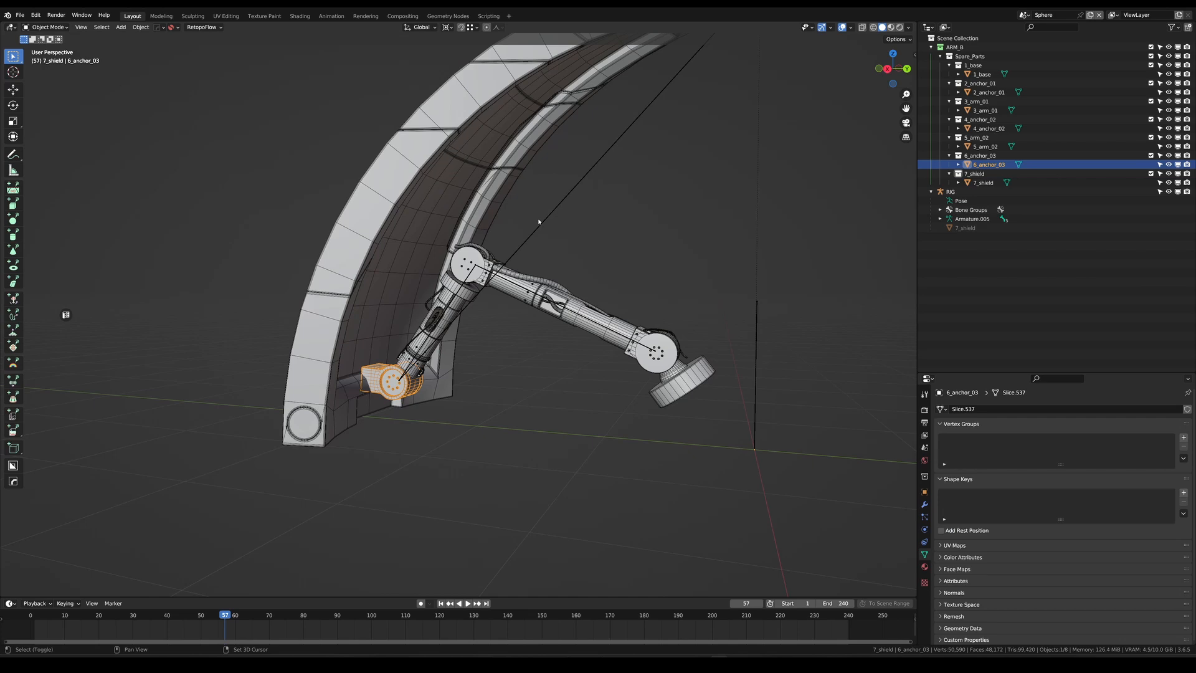
{"action": "key", "text": "ctrl+p"}
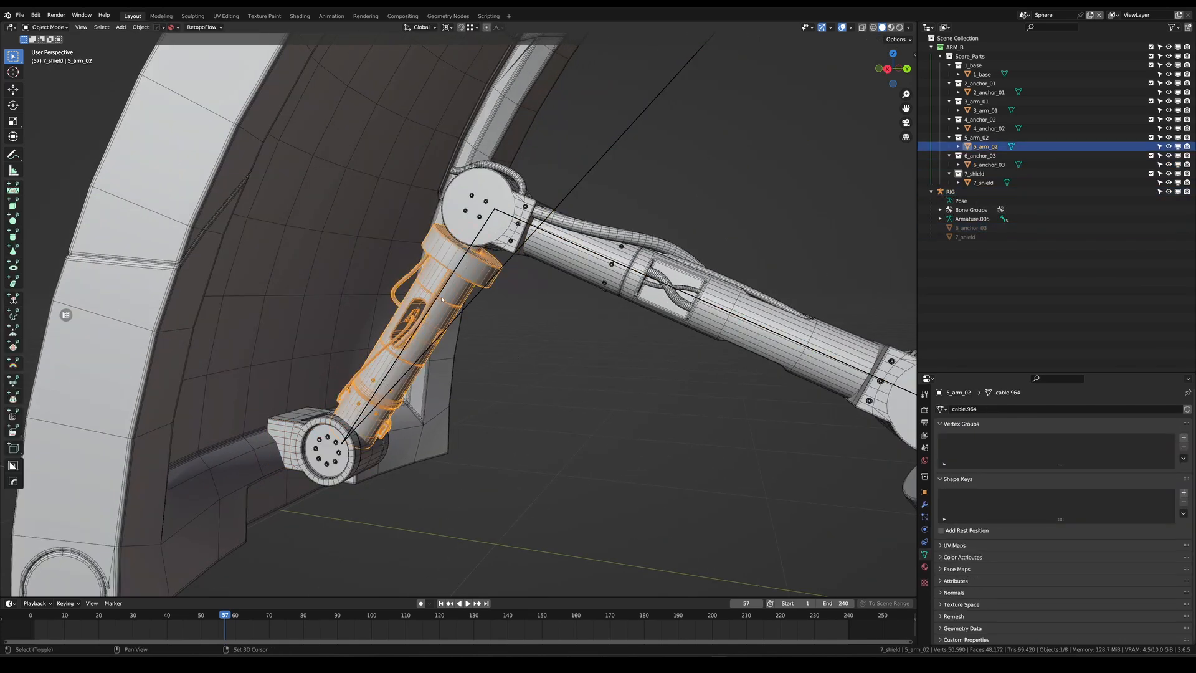
{"action": "key", "text": "ctrl+p"}
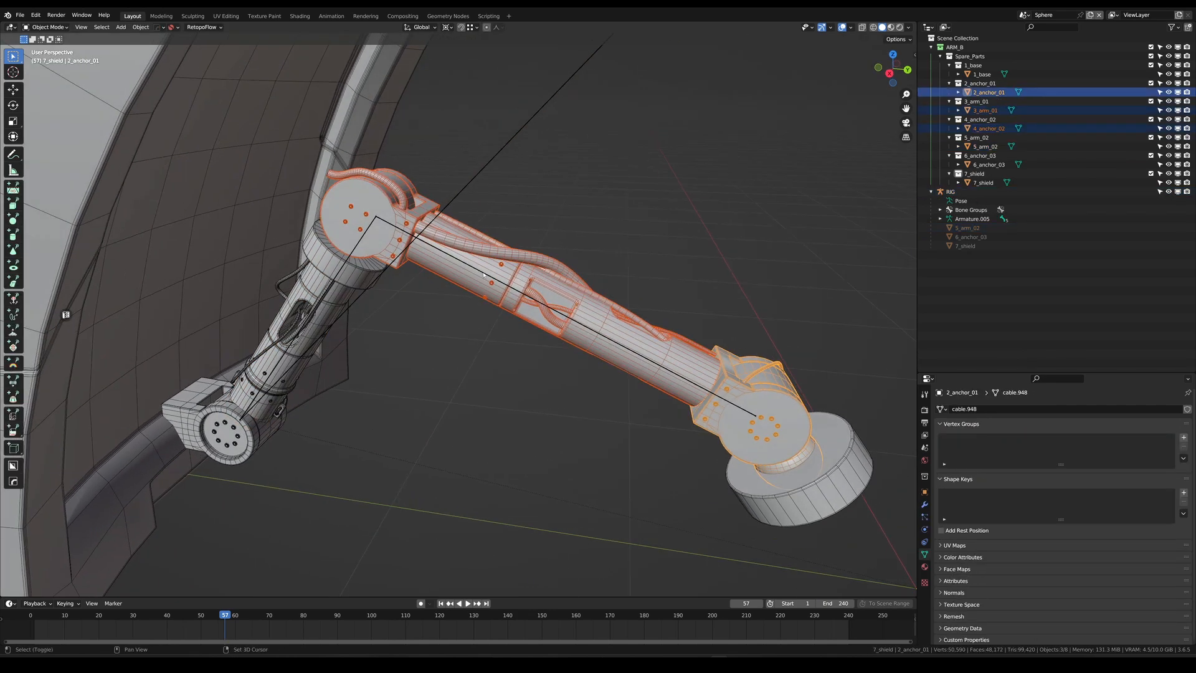
{"action": "key", "text": "ctrl+p"}
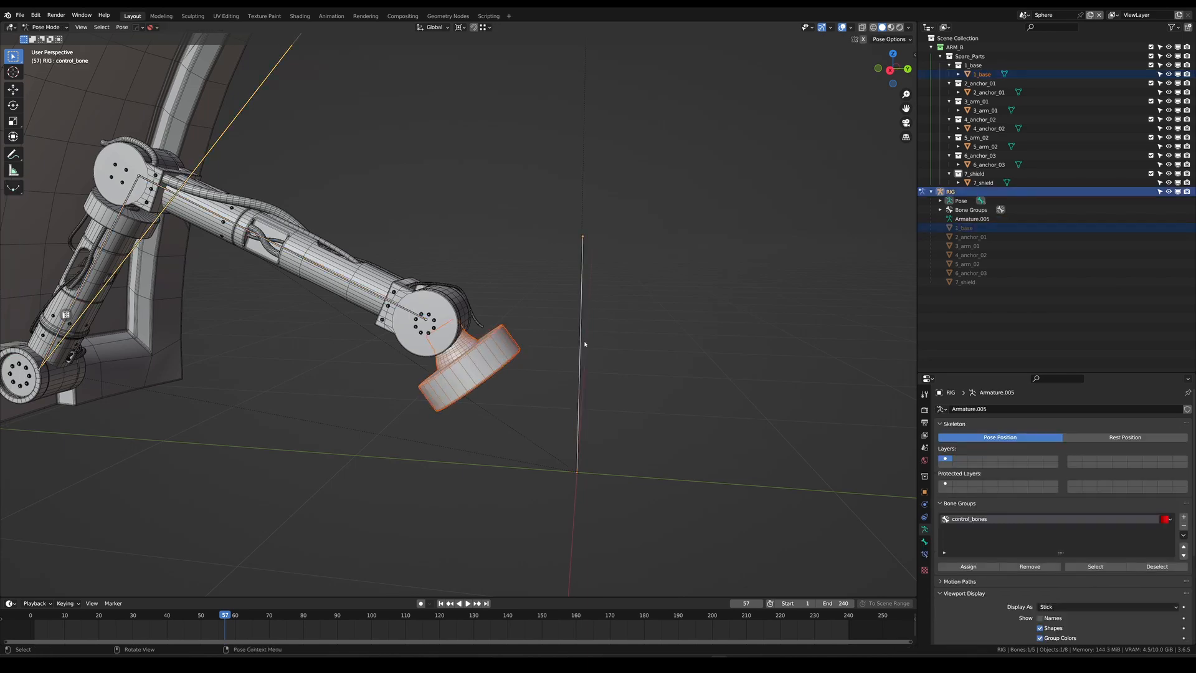
{"action": "key", "text": "ctrl+p"}
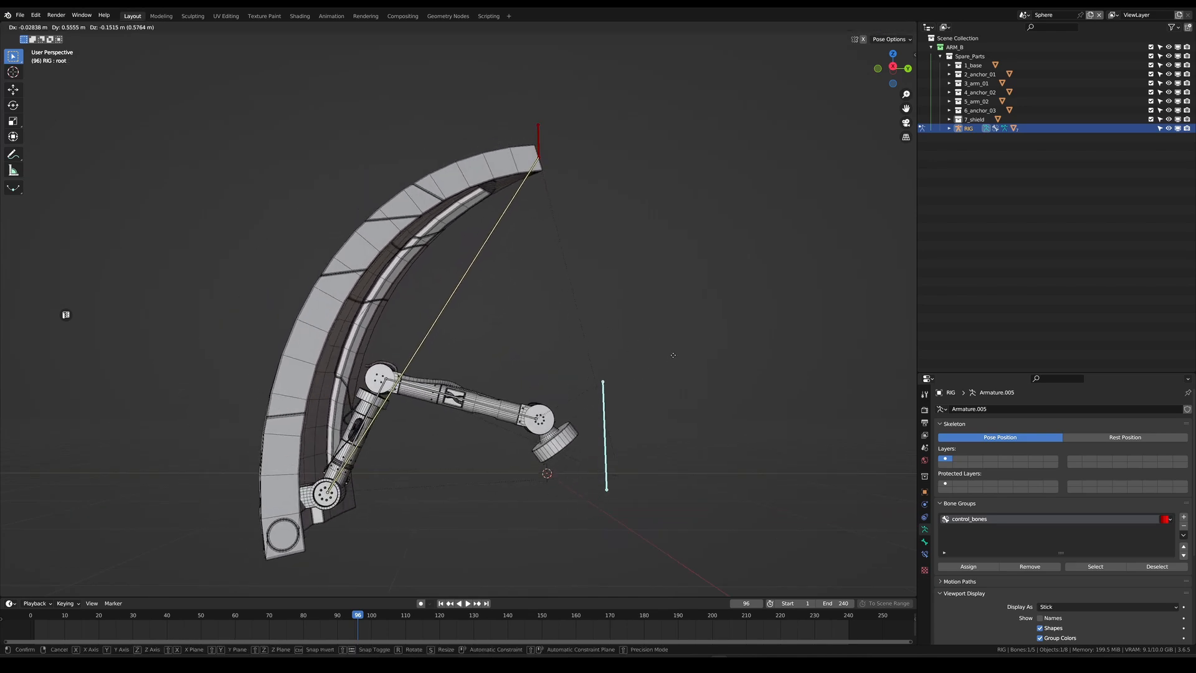
{"action": "mouse_move", "coordinate": [606, 168]}
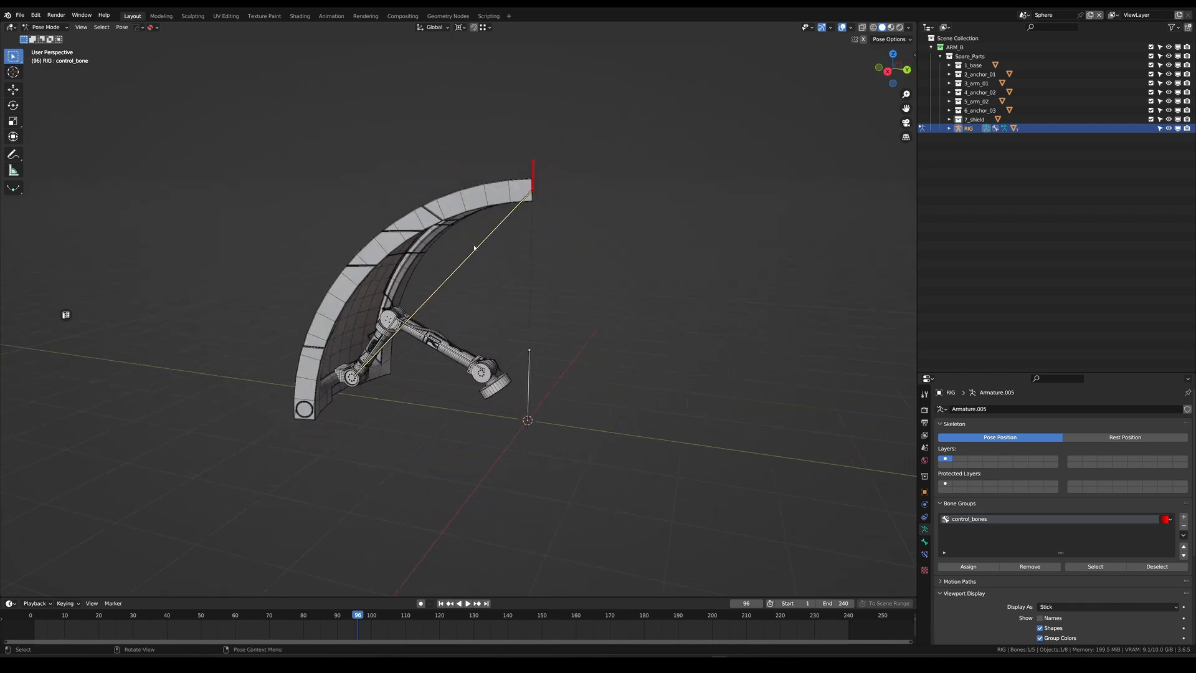
Switch the armature into Edit Mode after testing the posed rig.
{"action": "key", "text": "Tab"}
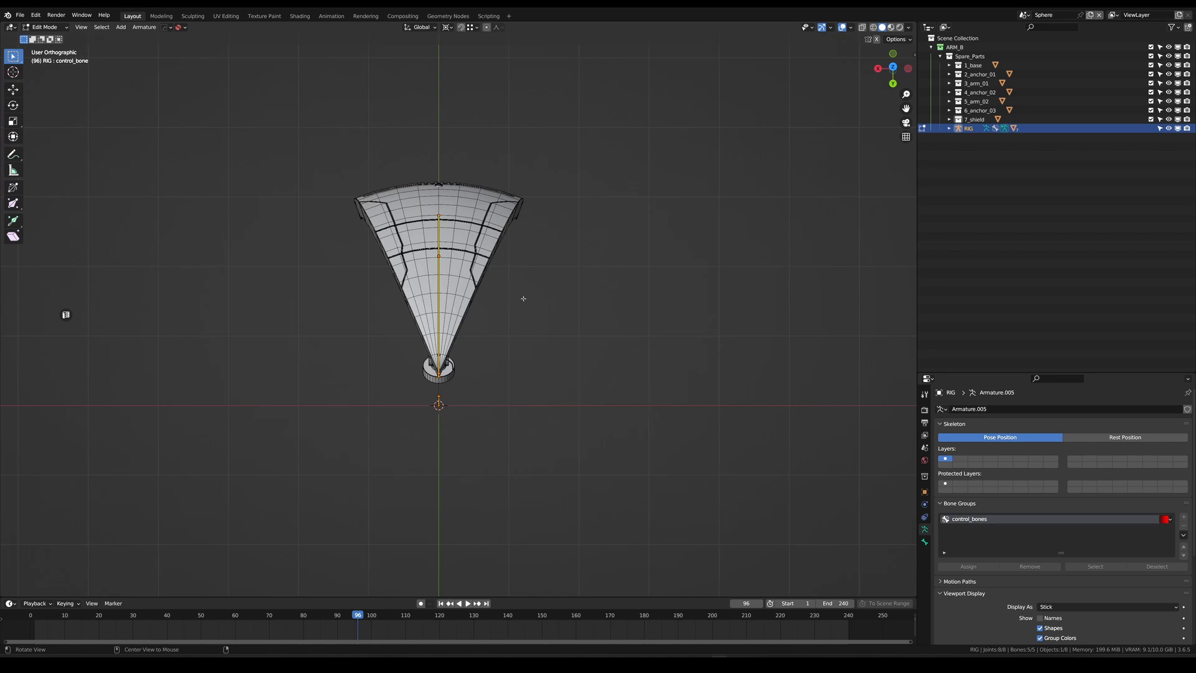
Duplicate the control bone at a 45° angle in top view.
{"action": "key", "text": "shift+d"}
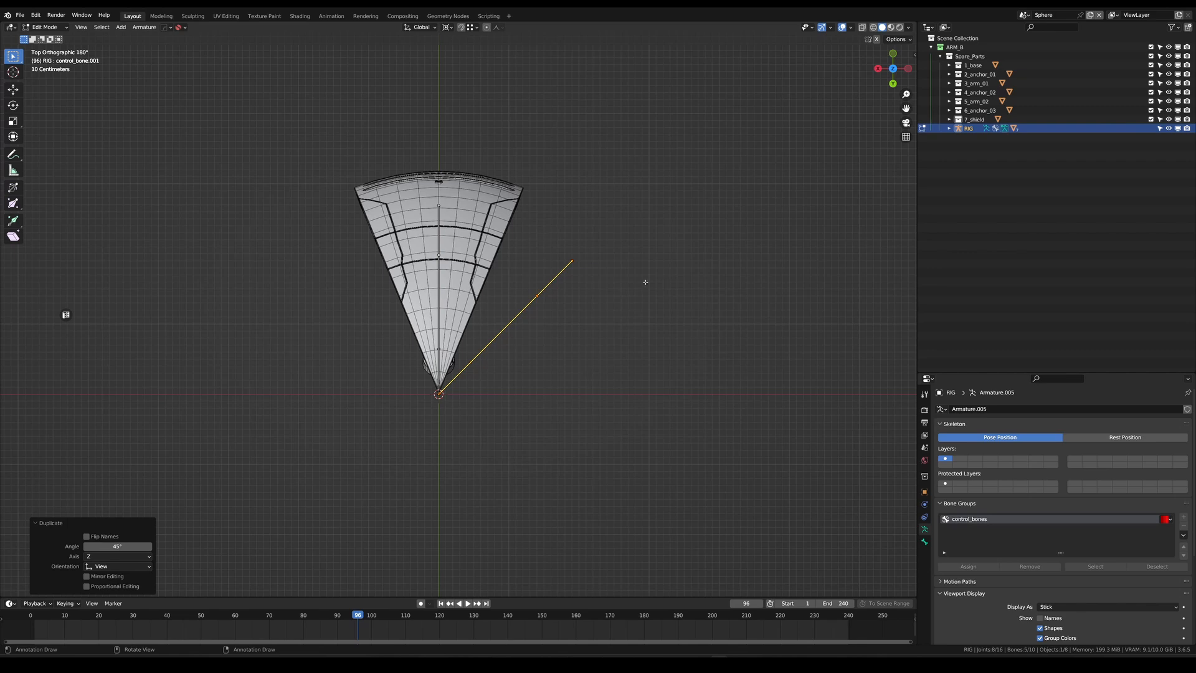
{"action": "key", "text": "shift+d"}
{"action": "type", "text": "45"}
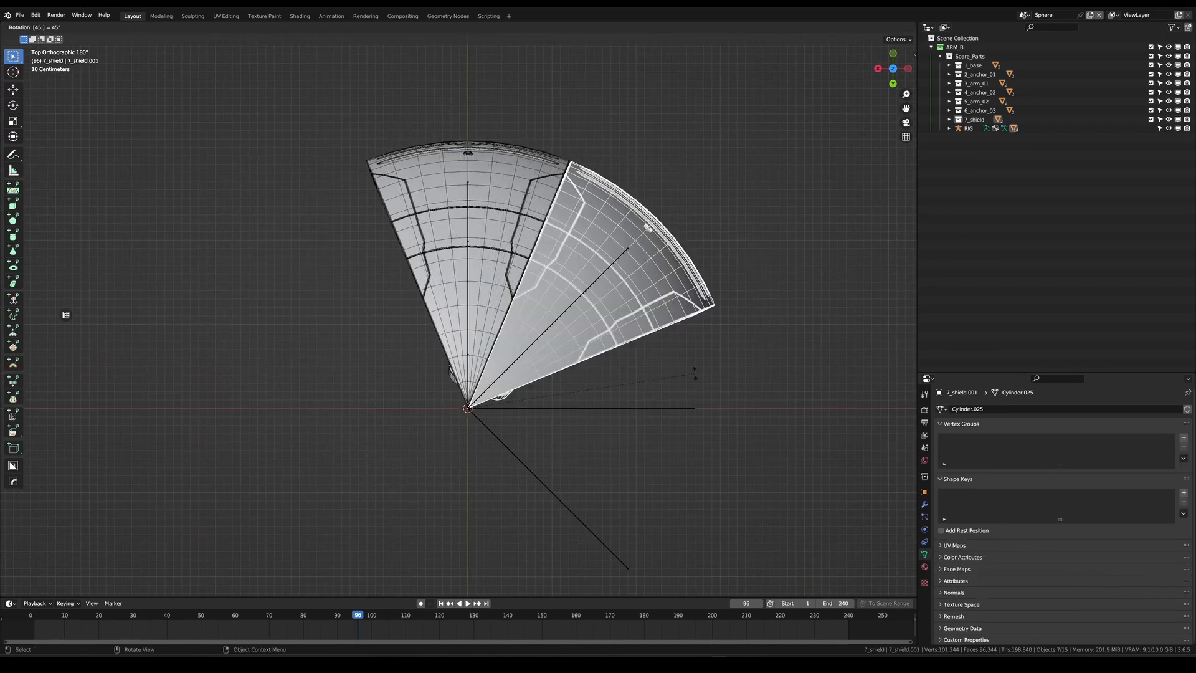
Add two more shield copies, each rotated a further 45° about Z.
{"action": "key", "text": "shift+d"}
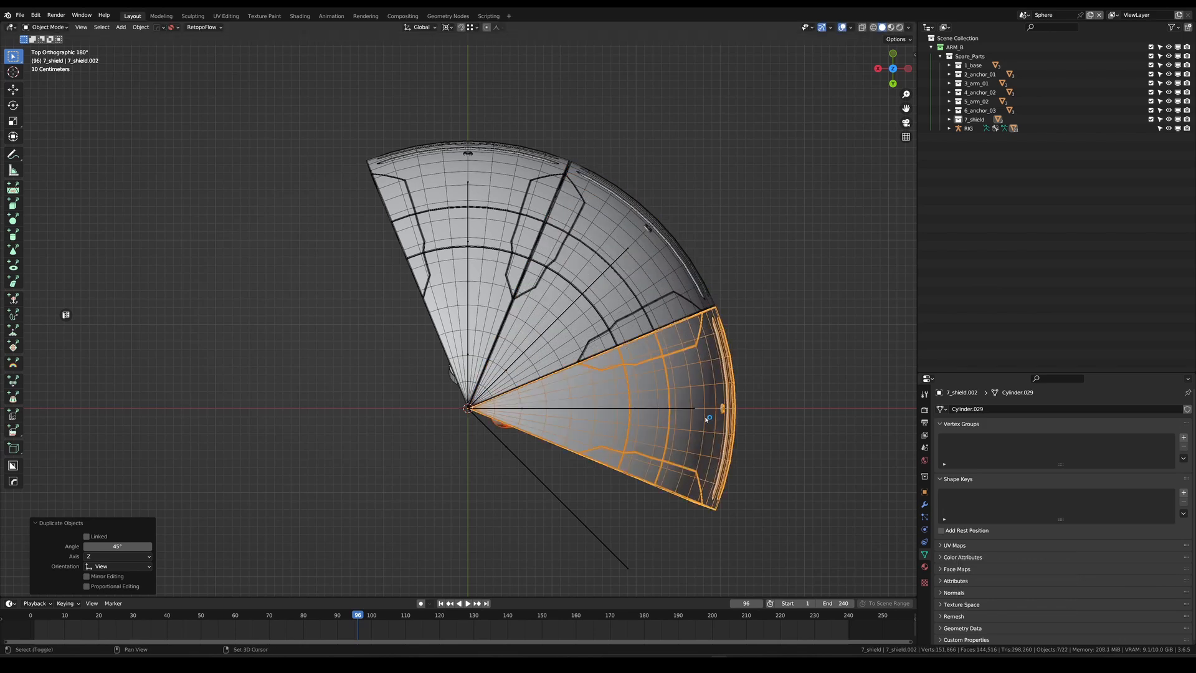
{"action": "key", "text": "Shift+D"}
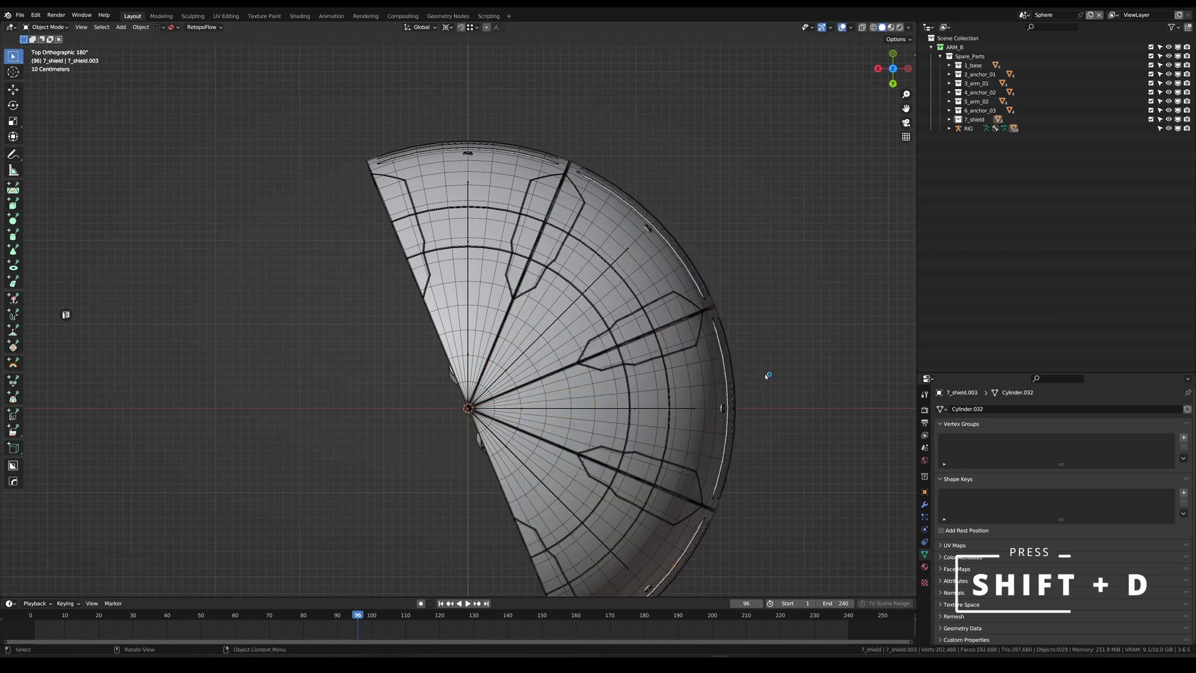